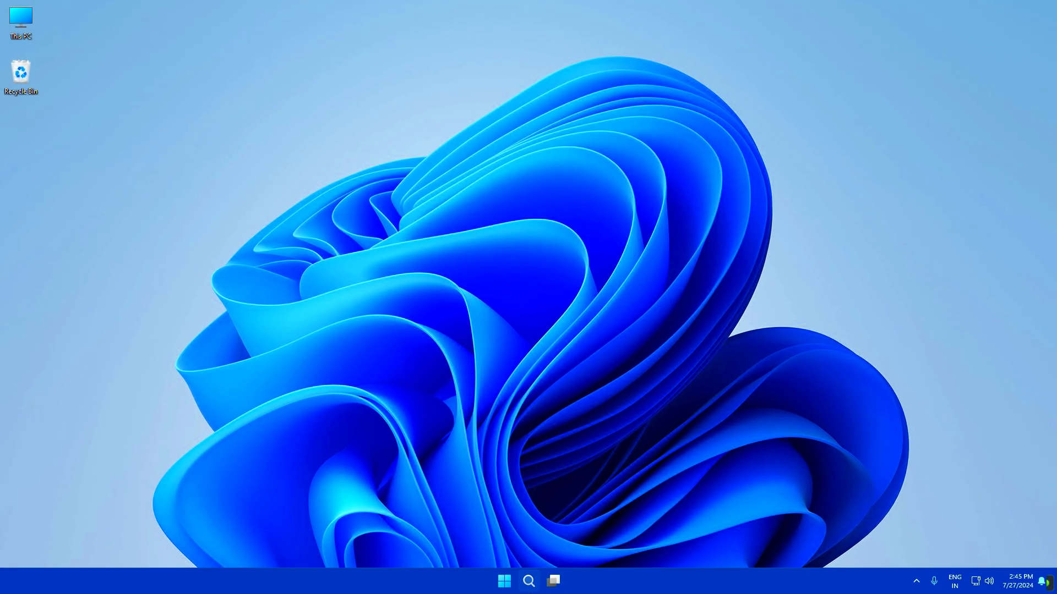
Open Chrome and search Google for 'mumu player 6'.
text(cho)
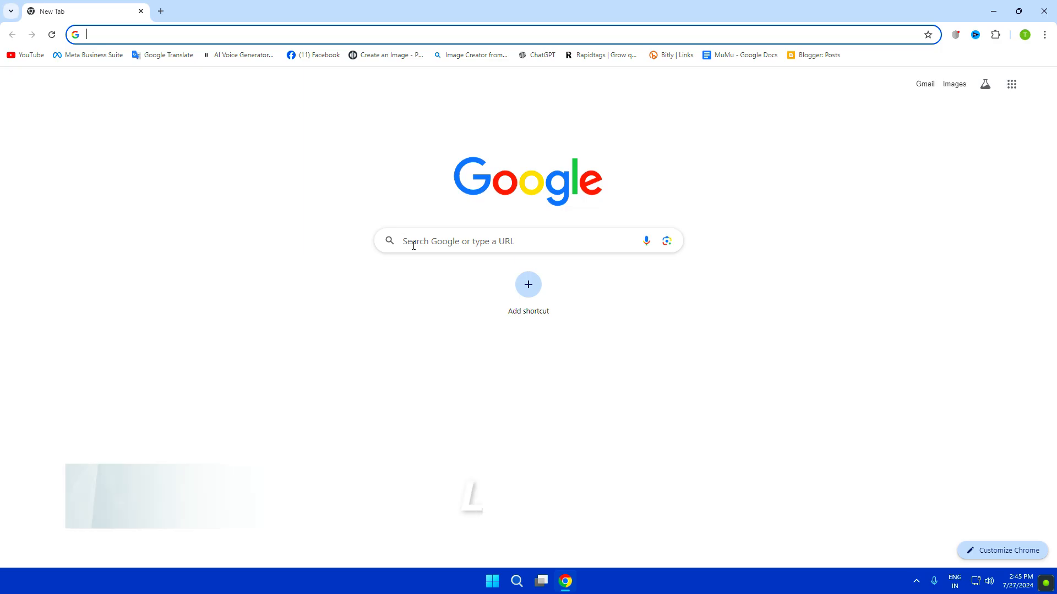
text(mumu player 6)
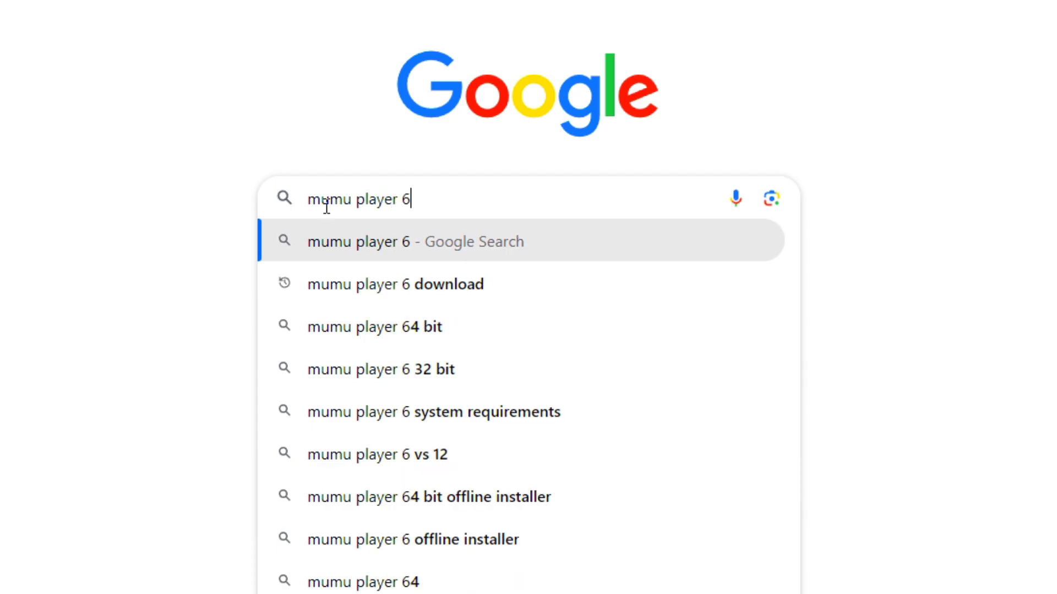
key(Return)
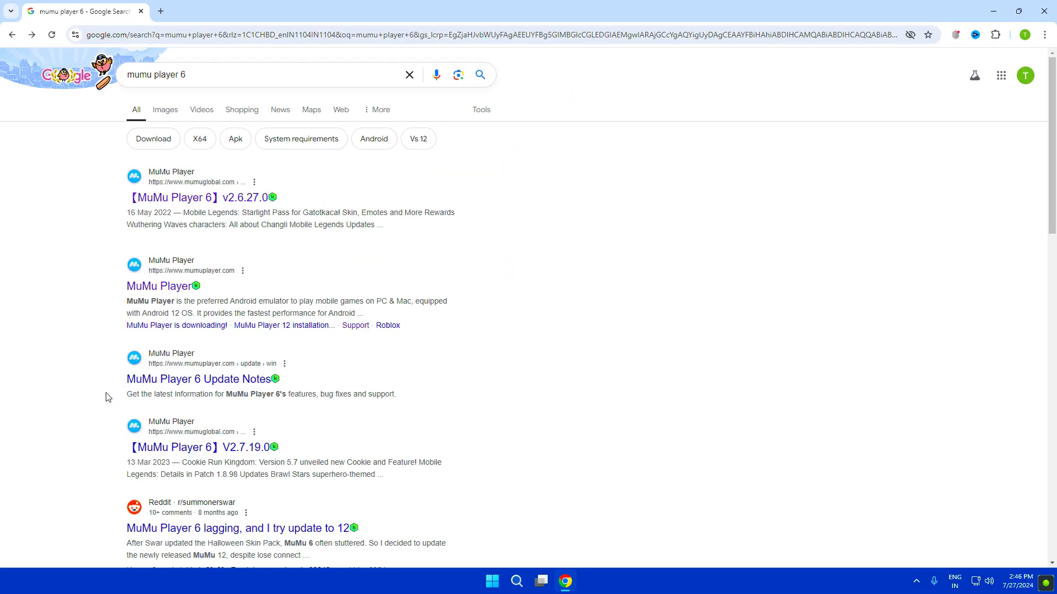
Download the Android 64-bit V2.7.23.0 installer from the MuMu Player 6 Update Notes page.
click(199, 379)
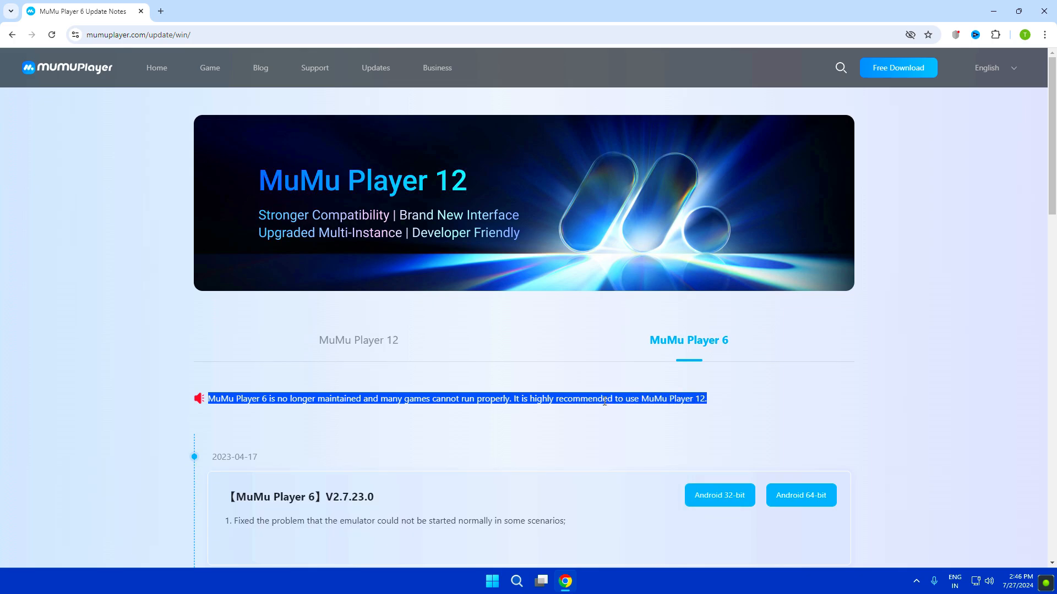
scroll(down, 3)
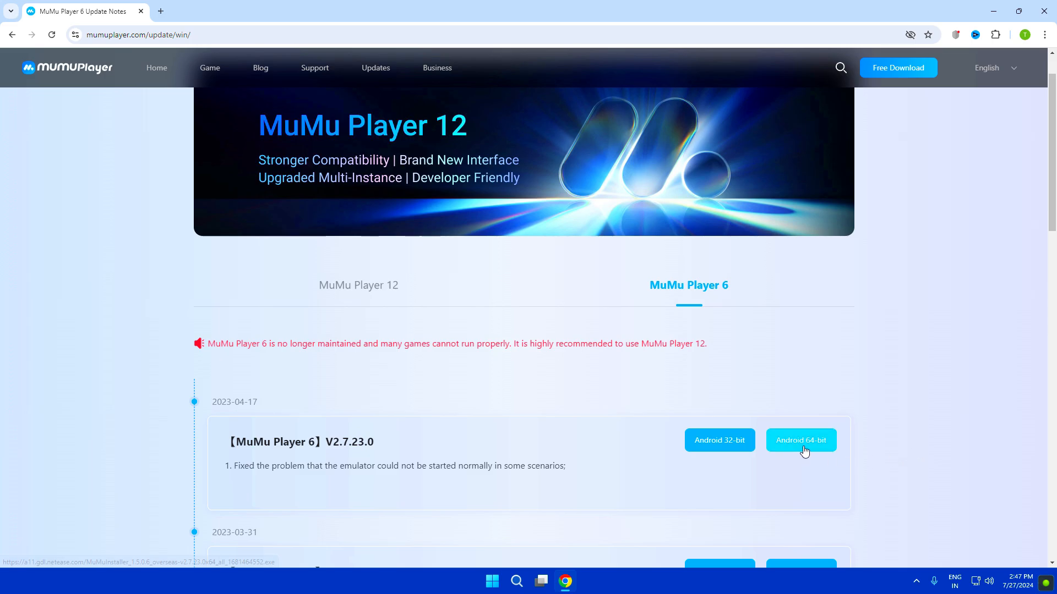
click(801, 440)
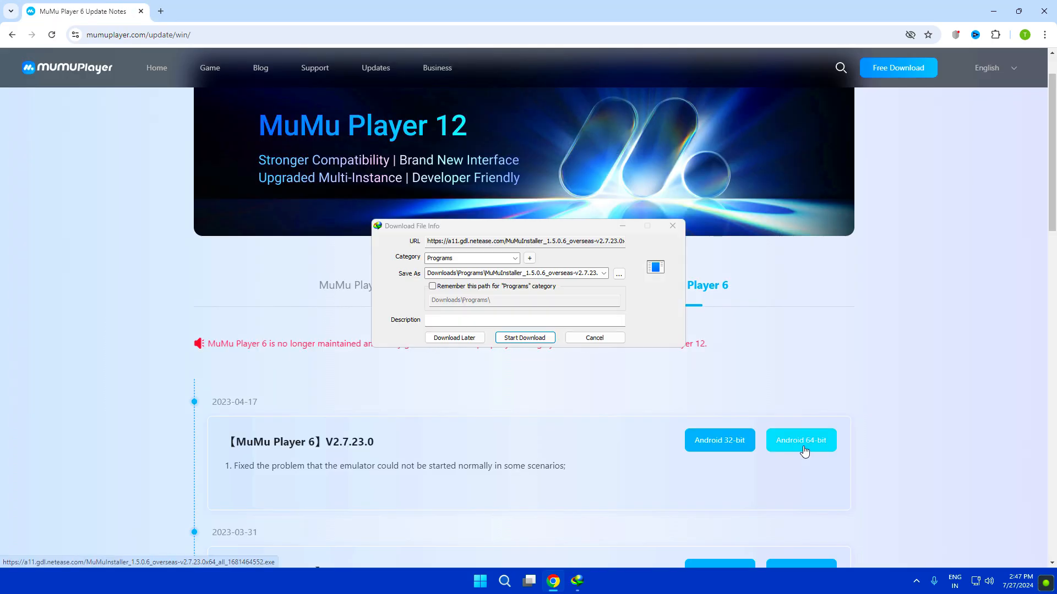
click(524, 338)
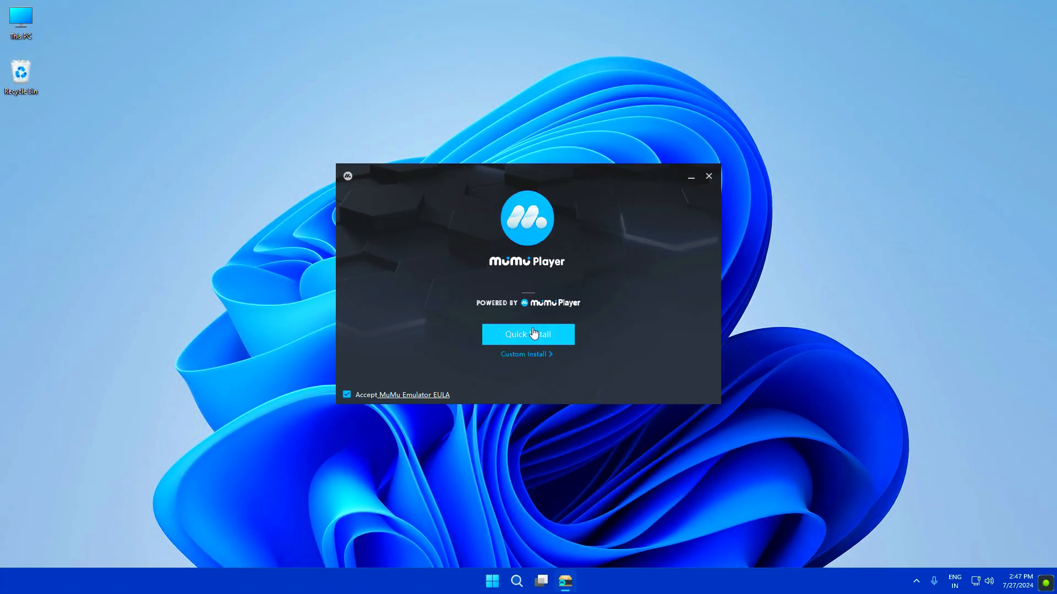
Quick Install MuMu Player with the EULA accepted and default options.
click(528, 334)
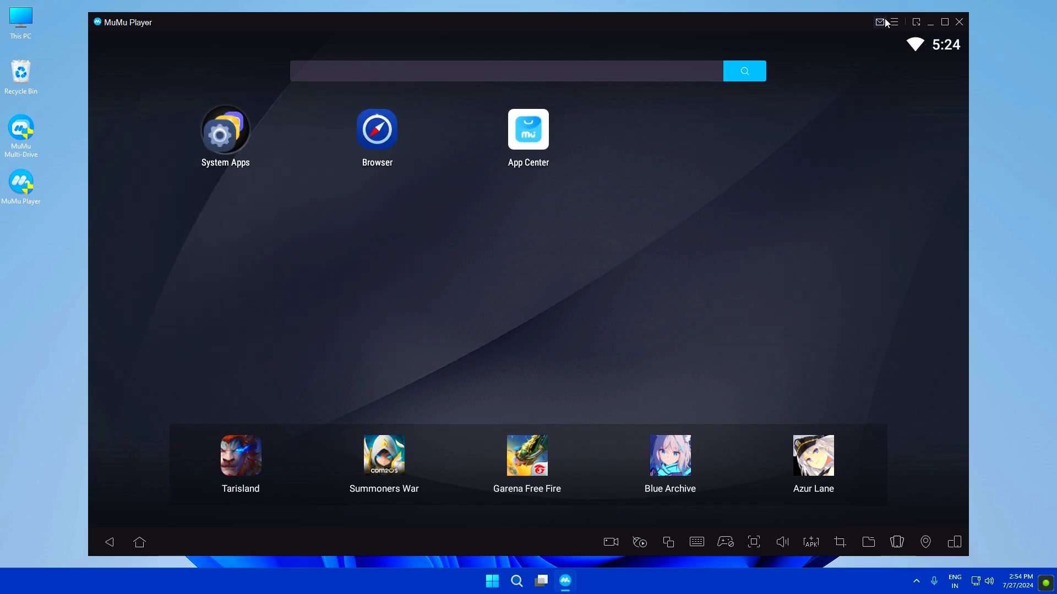
Enable root permission in MuMu Player's basic settings, then go to Advanced settings.
click(893, 22)
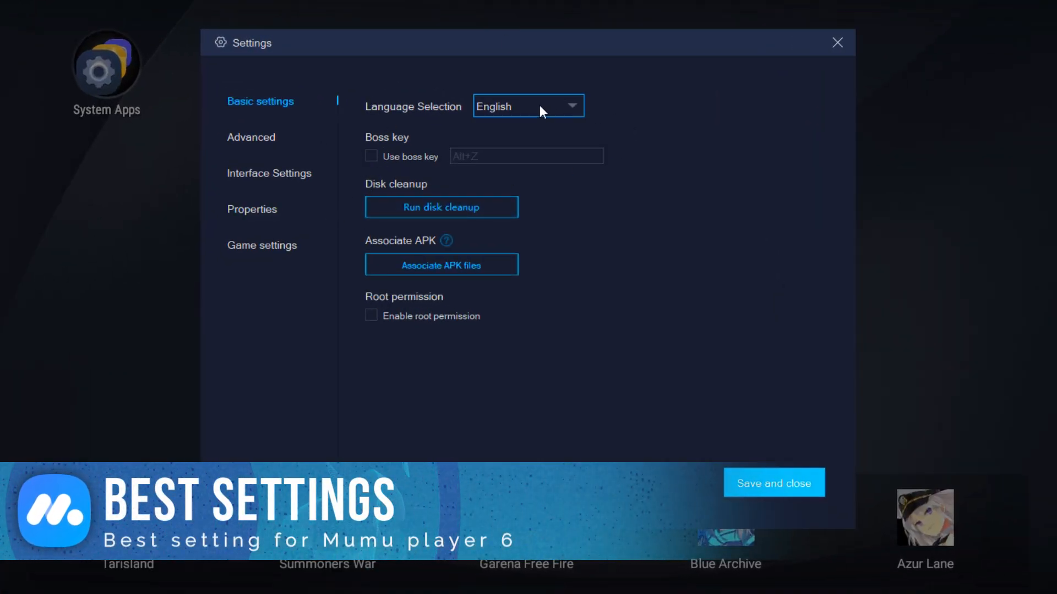
mouse_move(528, 132)
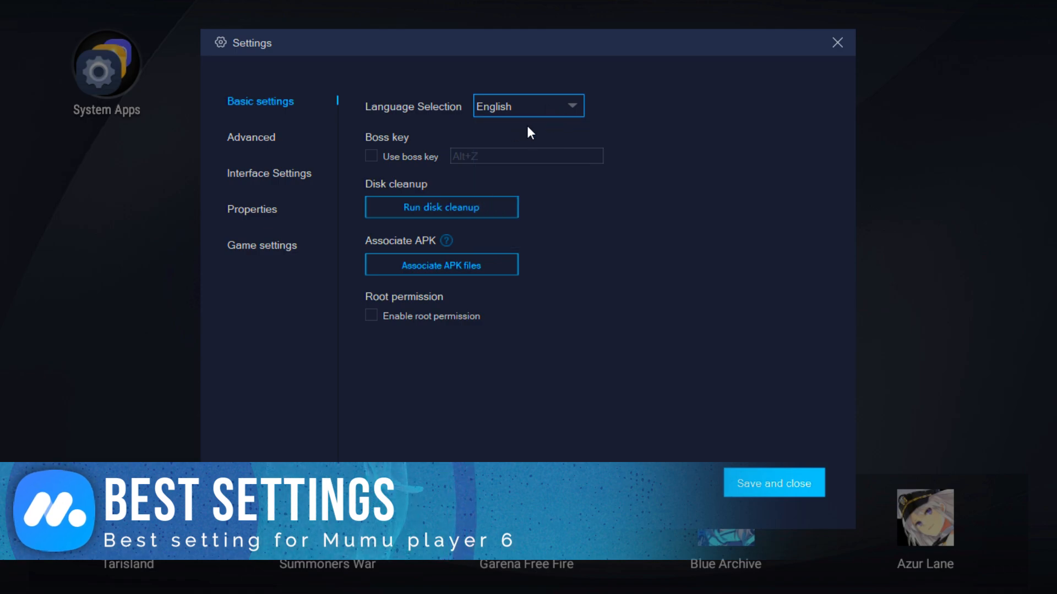
click(370, 315)
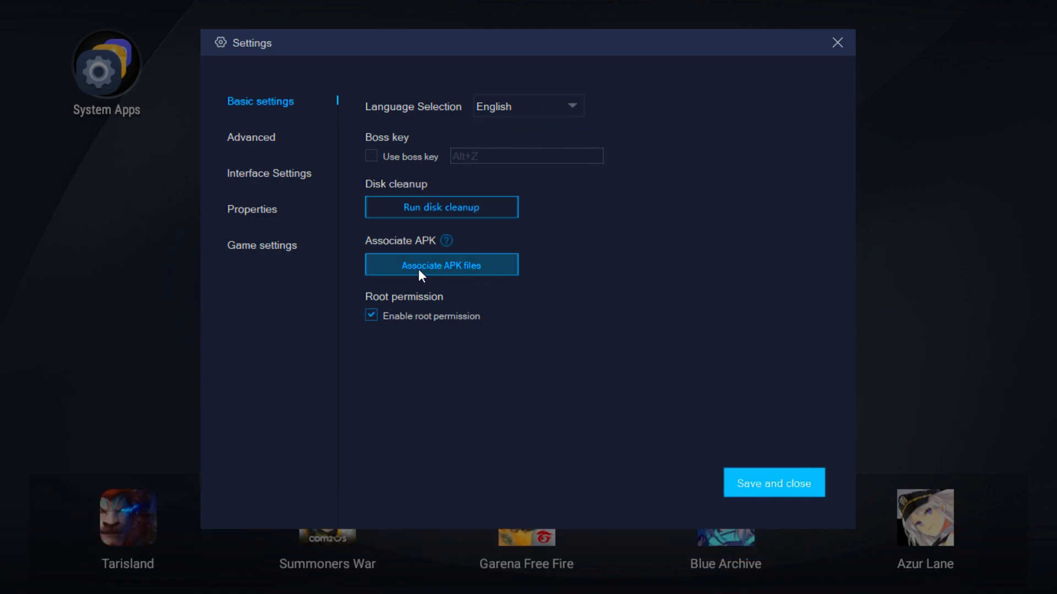
mouse_move(441, 207)
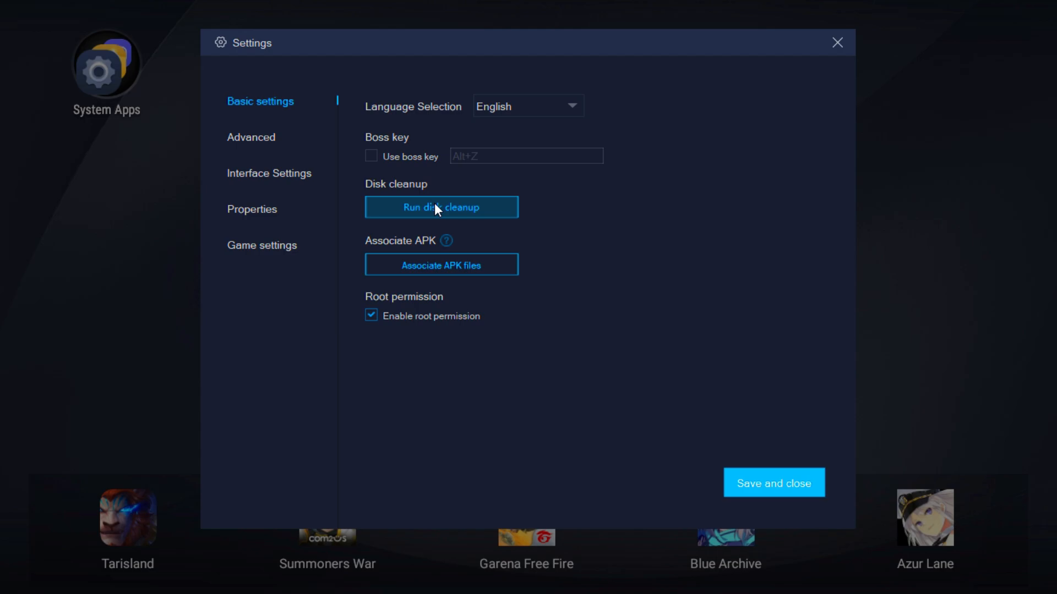
click(251, 137)
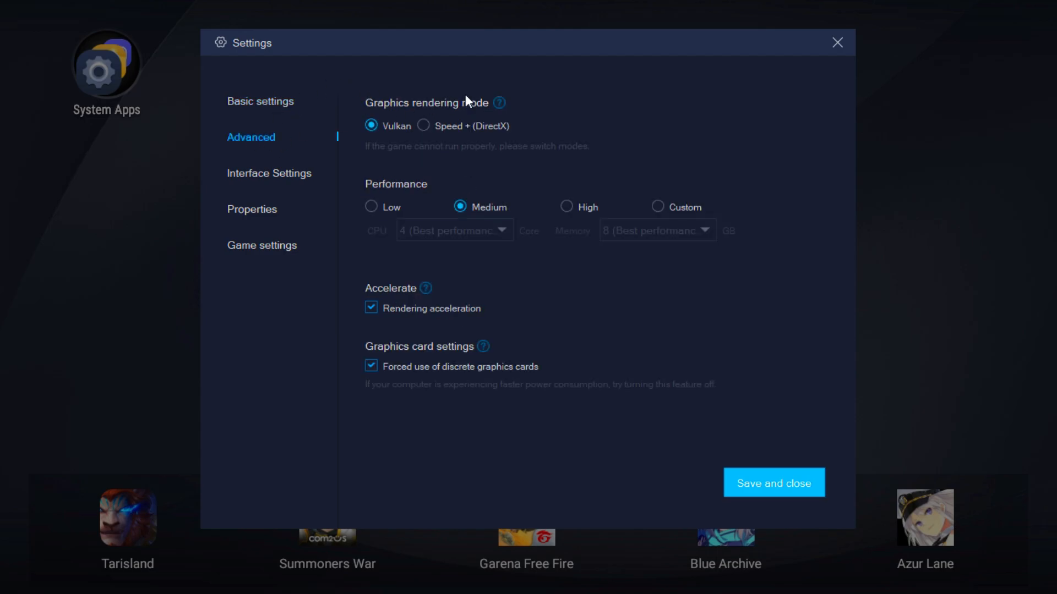
Choose Custom performance with 4 CPU cores and 8 GB (Best performance) memory.
click(656, 207)
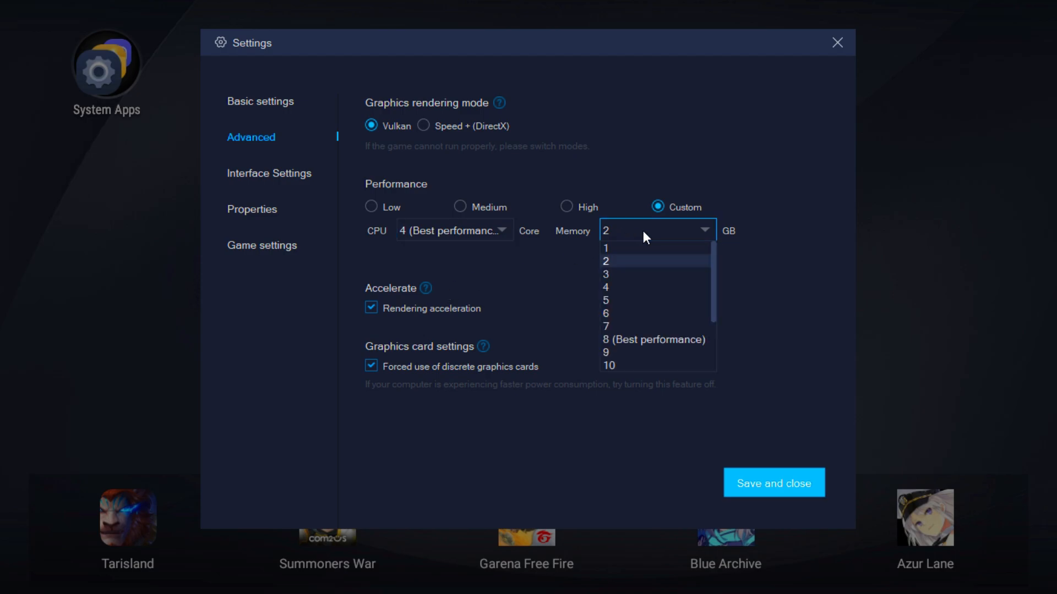
mouse_move(652, 339)
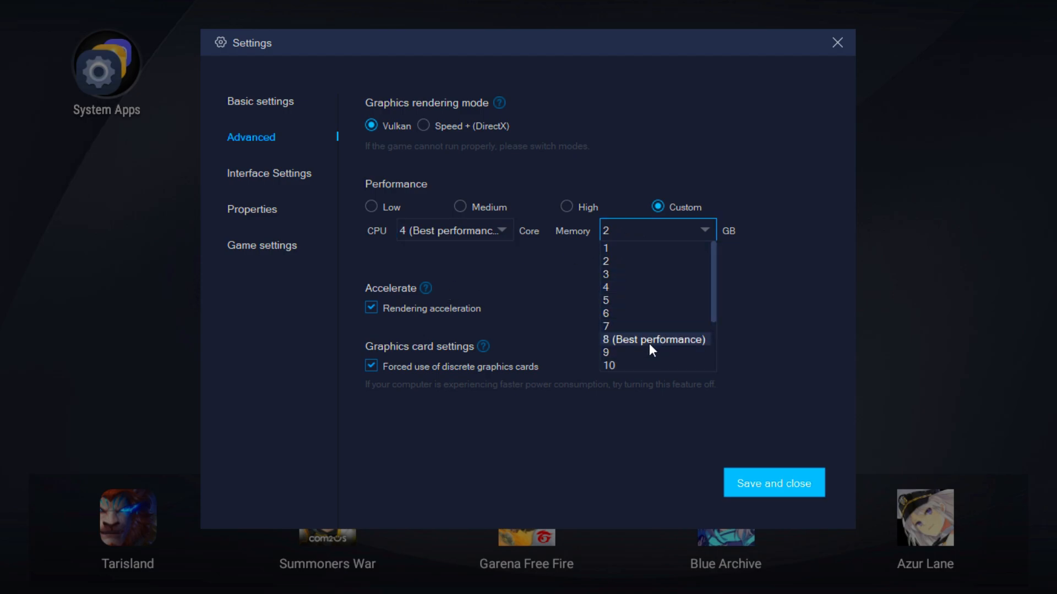
click(652, 339)
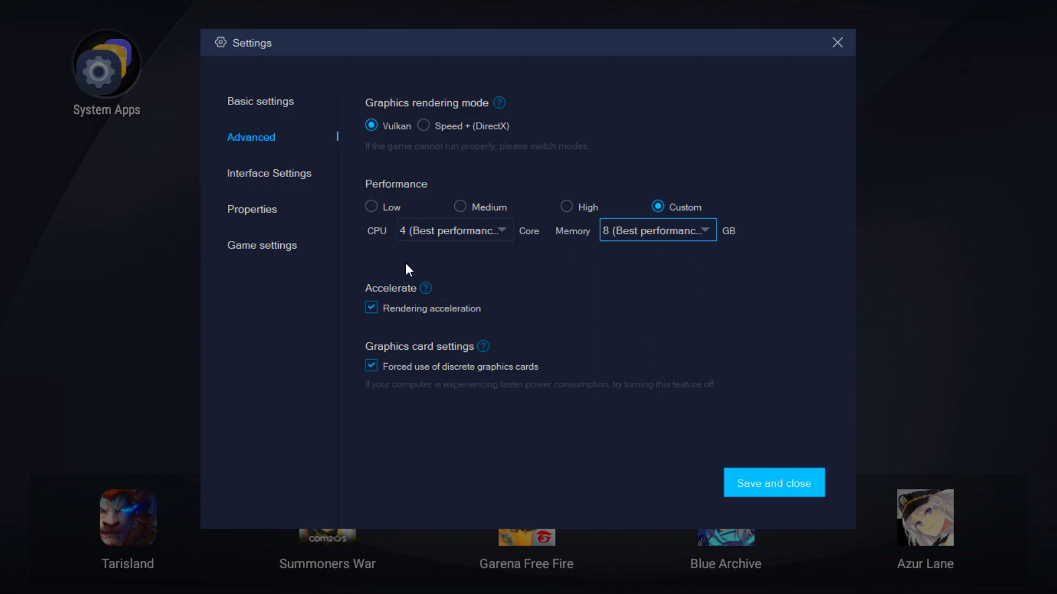
mouse_move(269, 174)
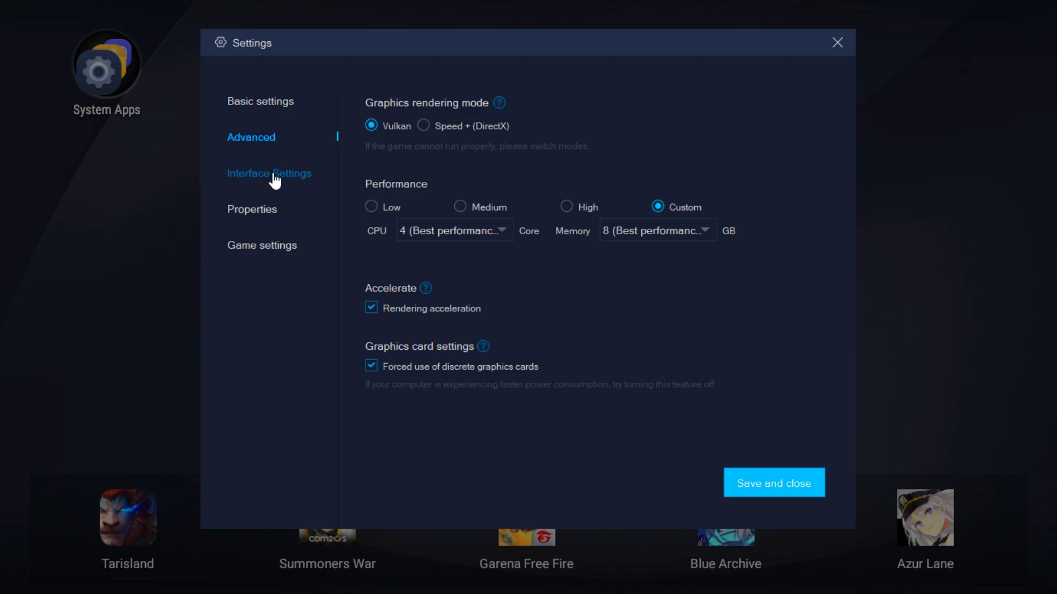
click(269, 174)
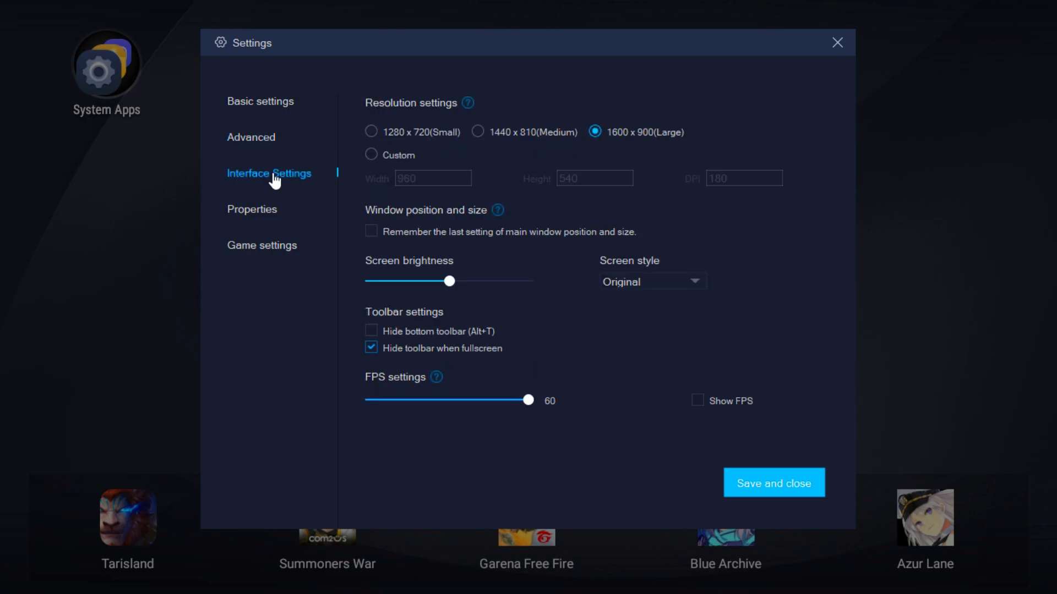
mouse_move(471, 136)
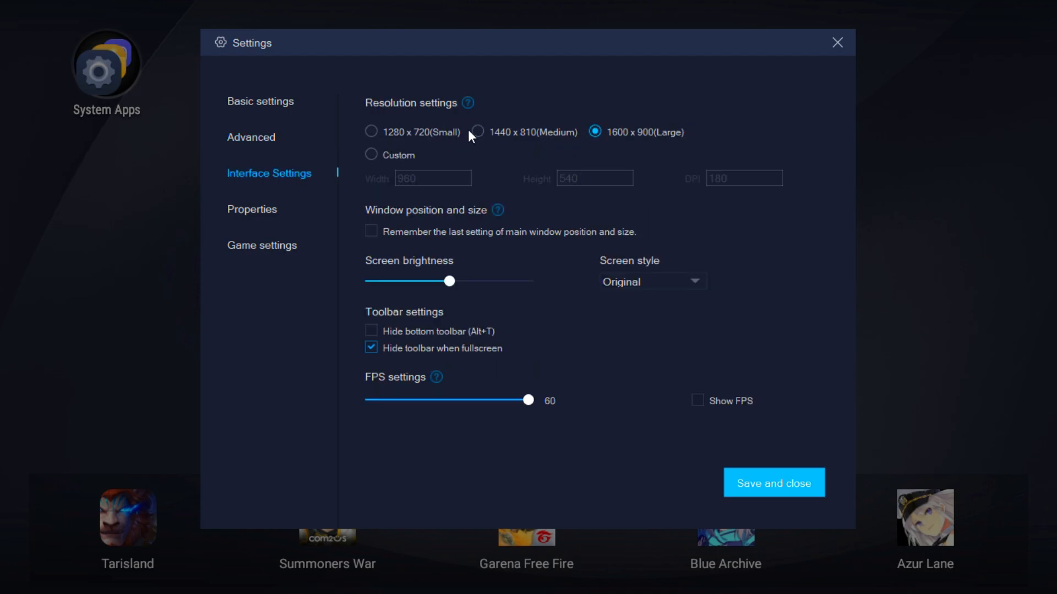
Set resolution to 1280x720 (Small) and view the ASUS ROG Phone 3 properties.
click(370, 131)
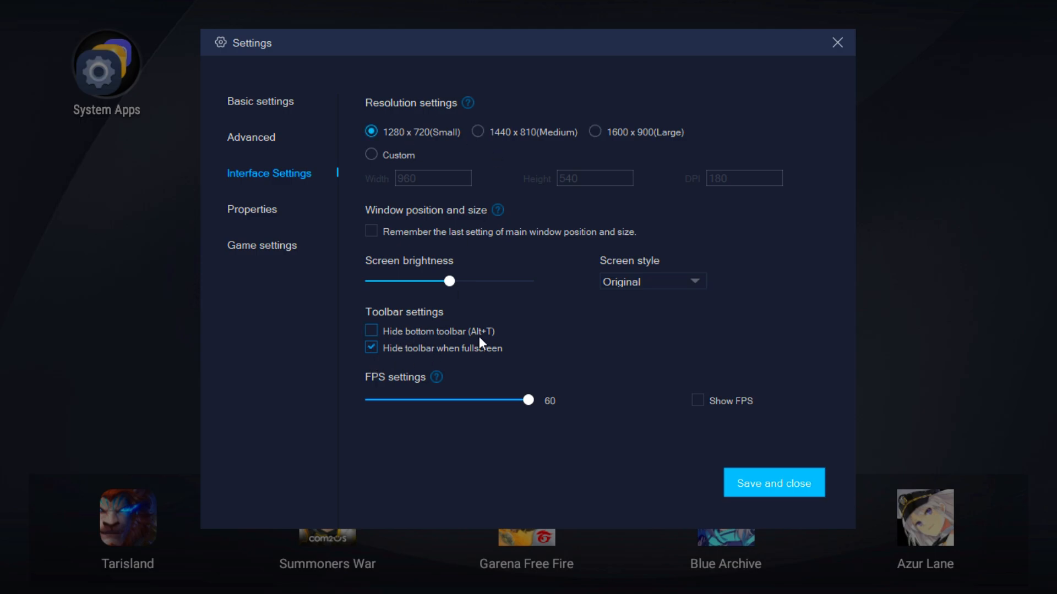
click(251, 209)
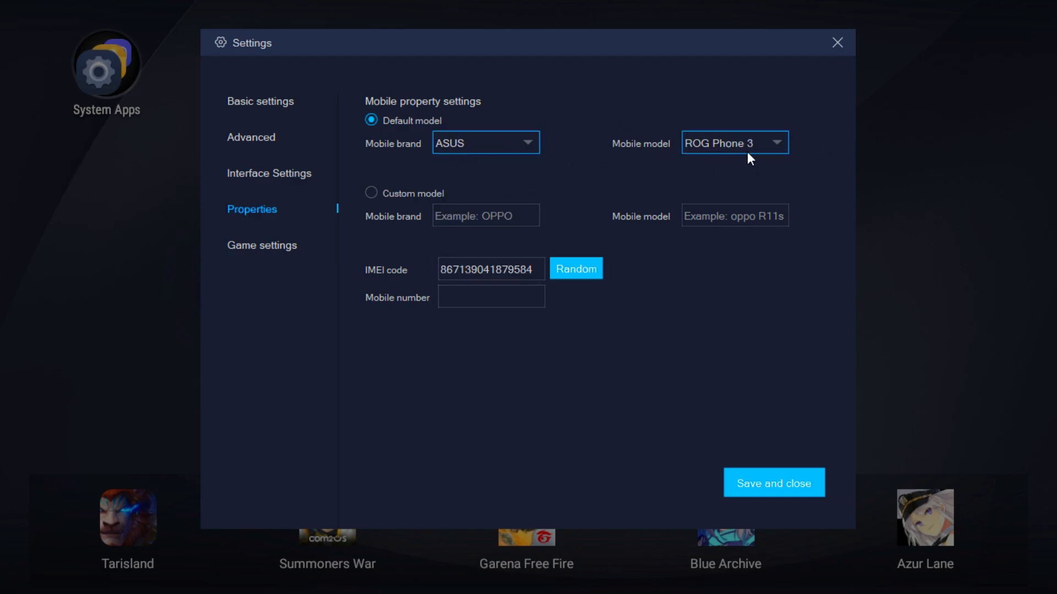
mouse_move(251, 265)
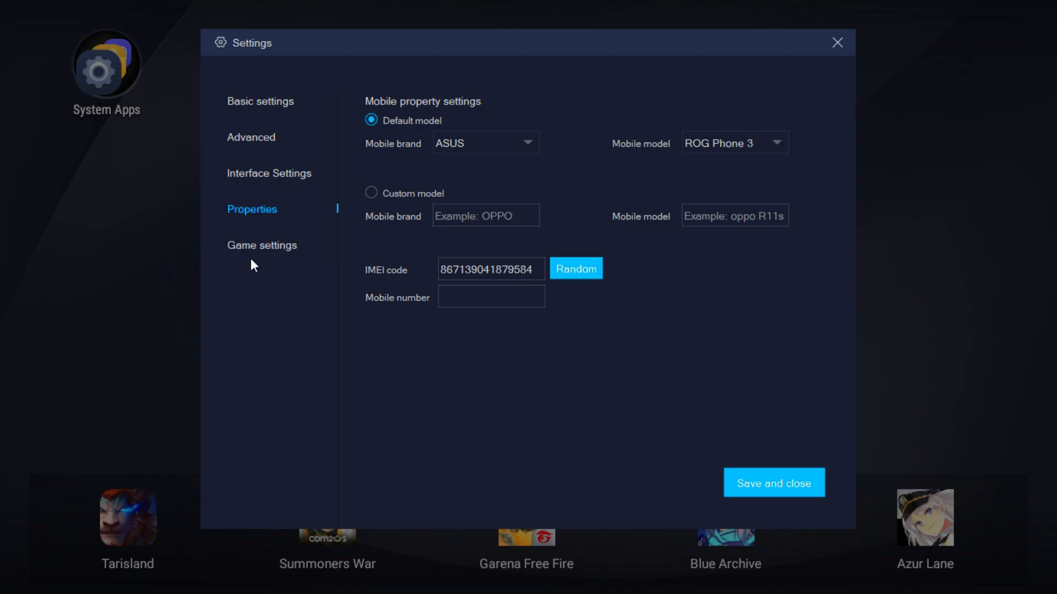
Enable 60 FPS and 120 FPS modes in Game settings and save.
click(261, 244)
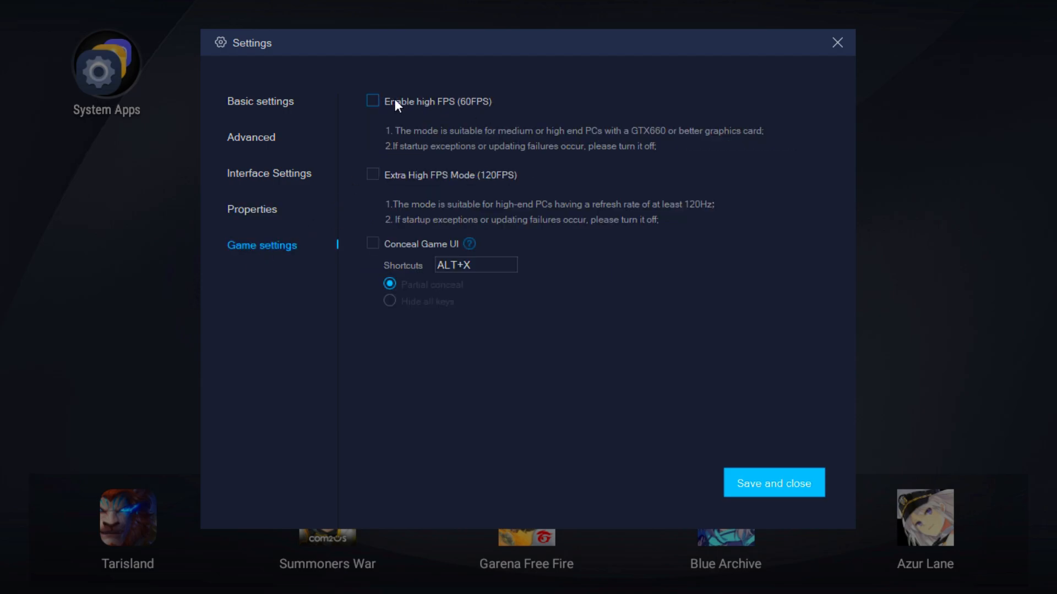
click(372, 102)
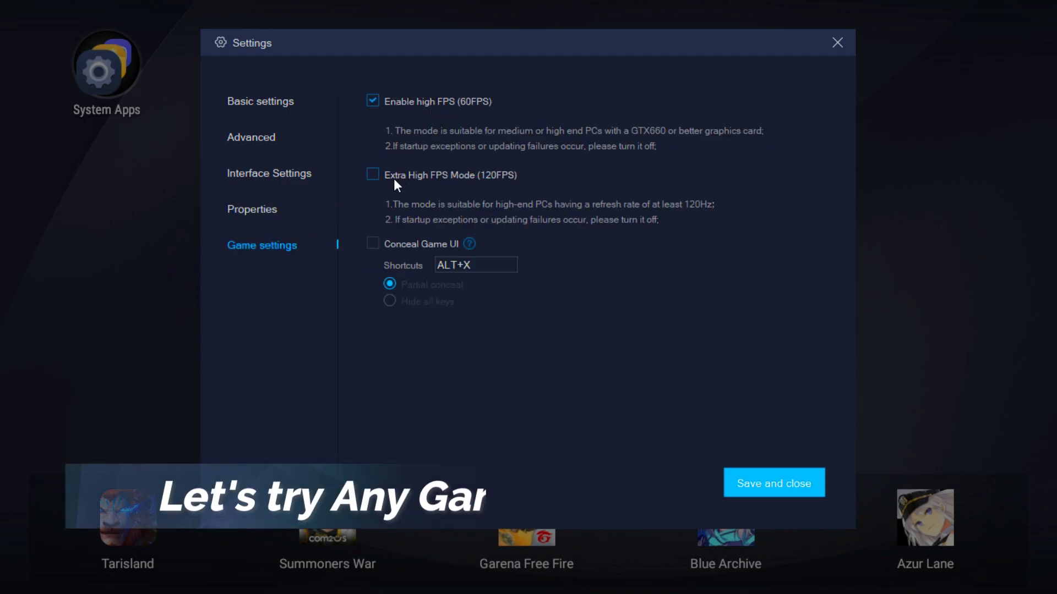
click(372, 174)
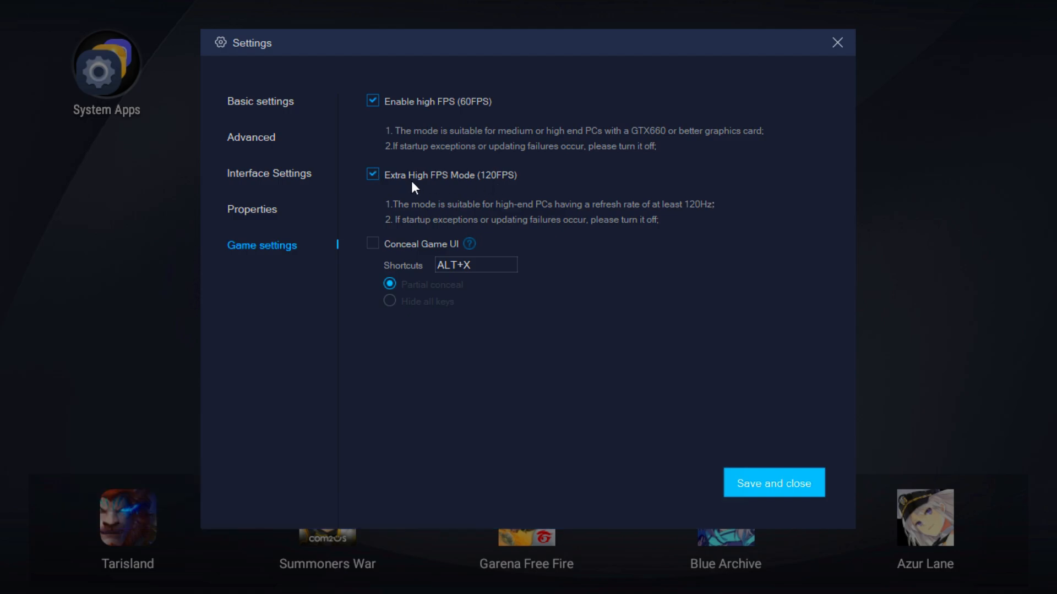
mouse_move(581, 328)
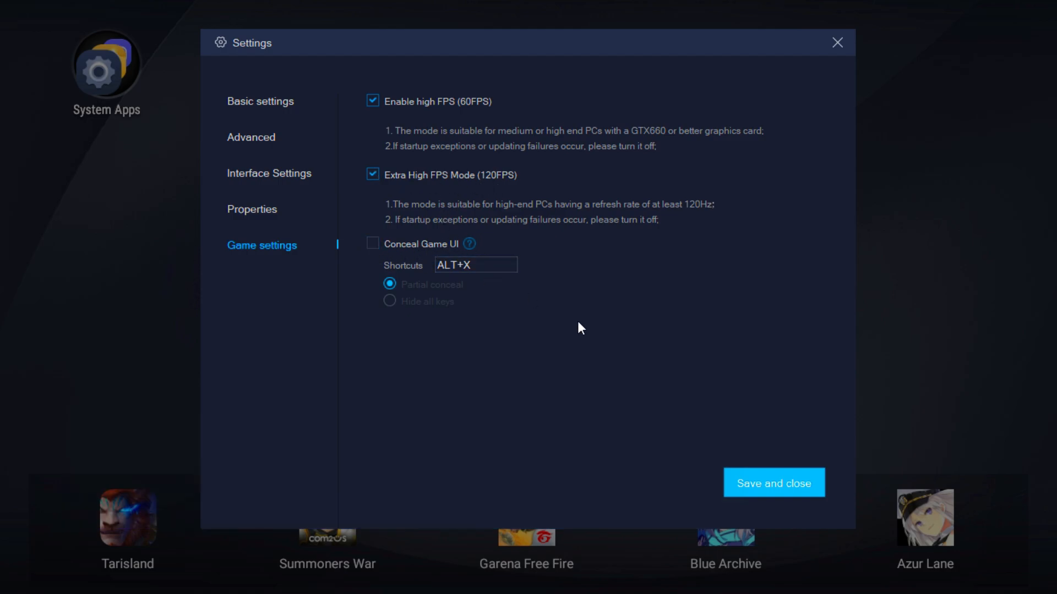
click(773, 483)
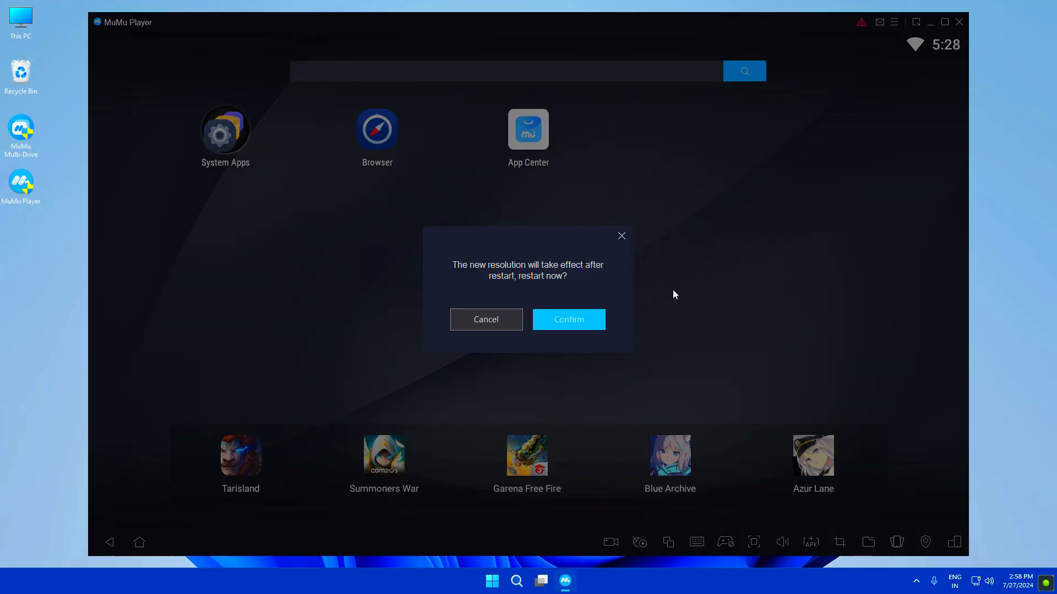
Confirm the restart prompt so the new emulator settings take effect.
click(568, 319)
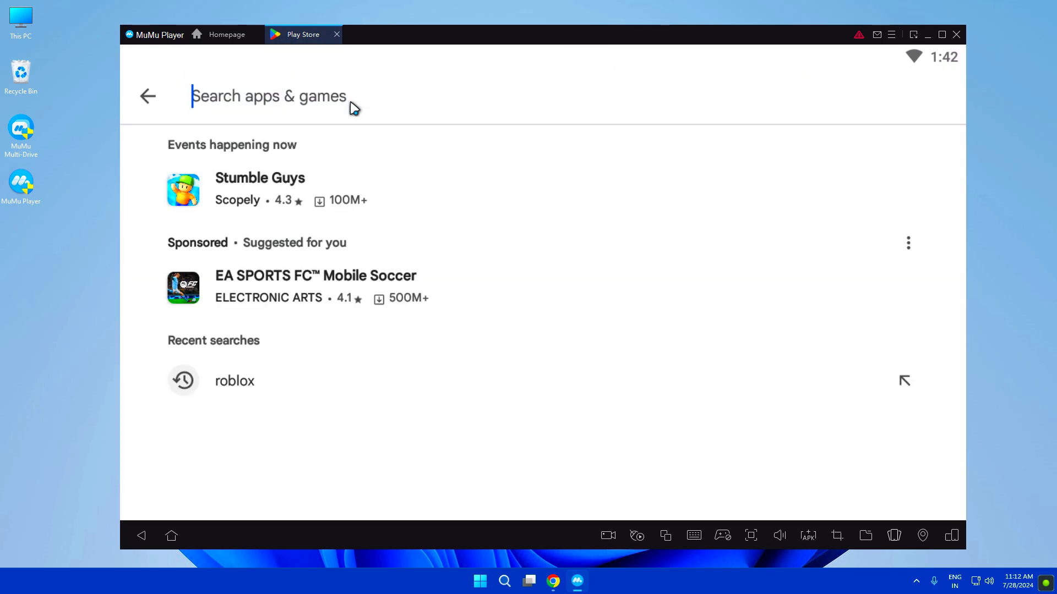
Search 'free' in Play Store and install Free Fire MAX.
text(free fire)
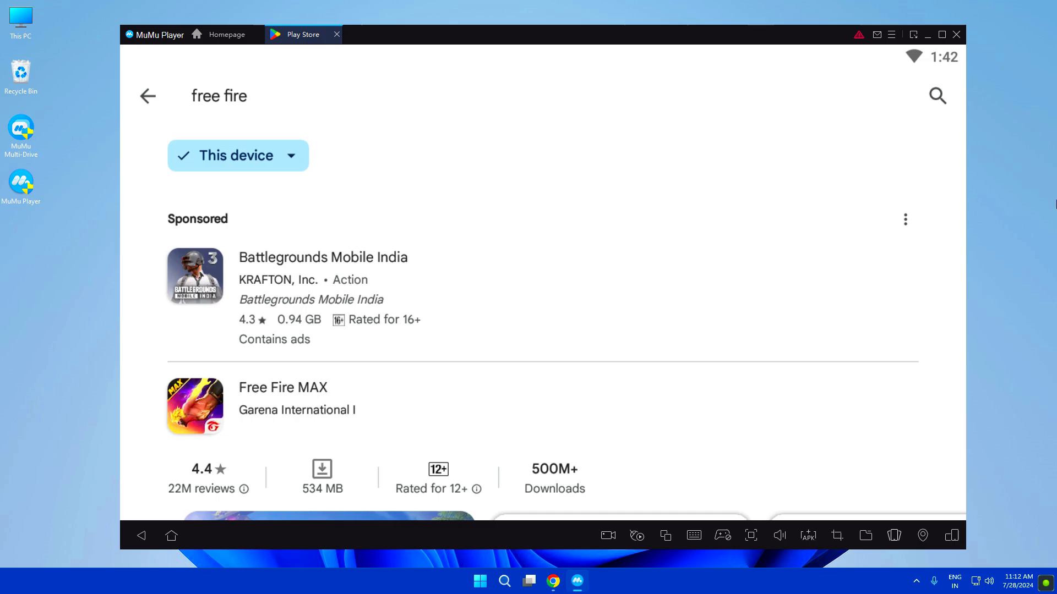
click(283, 388)
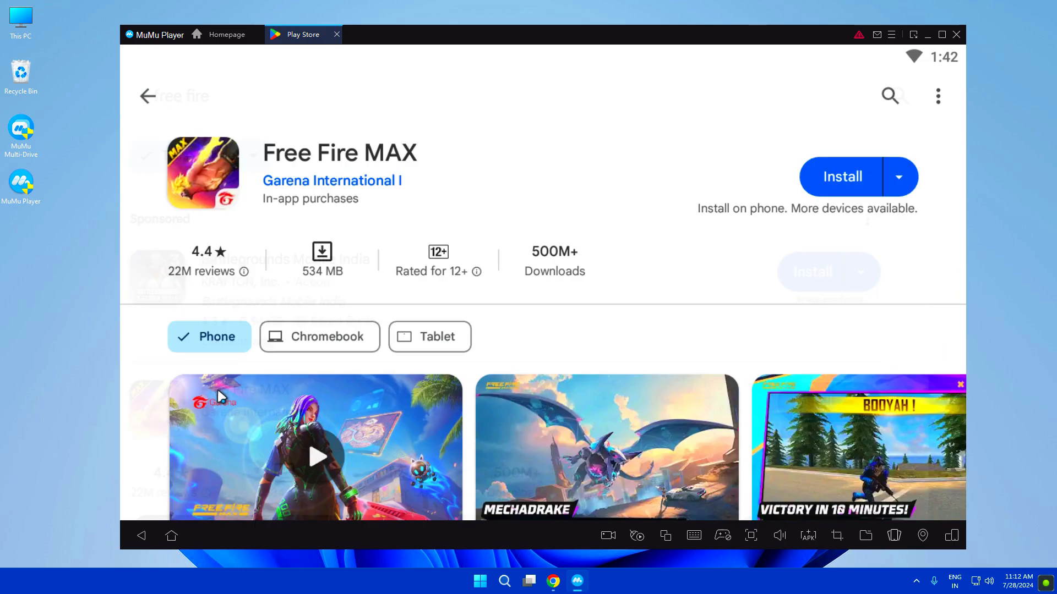
click(842, 177)
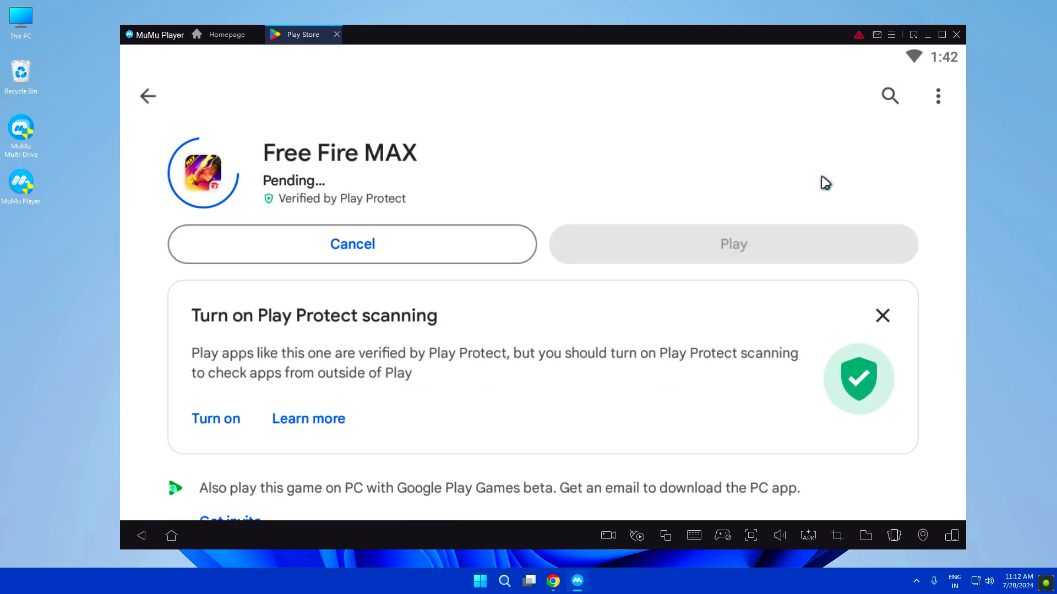
click(352, 244)
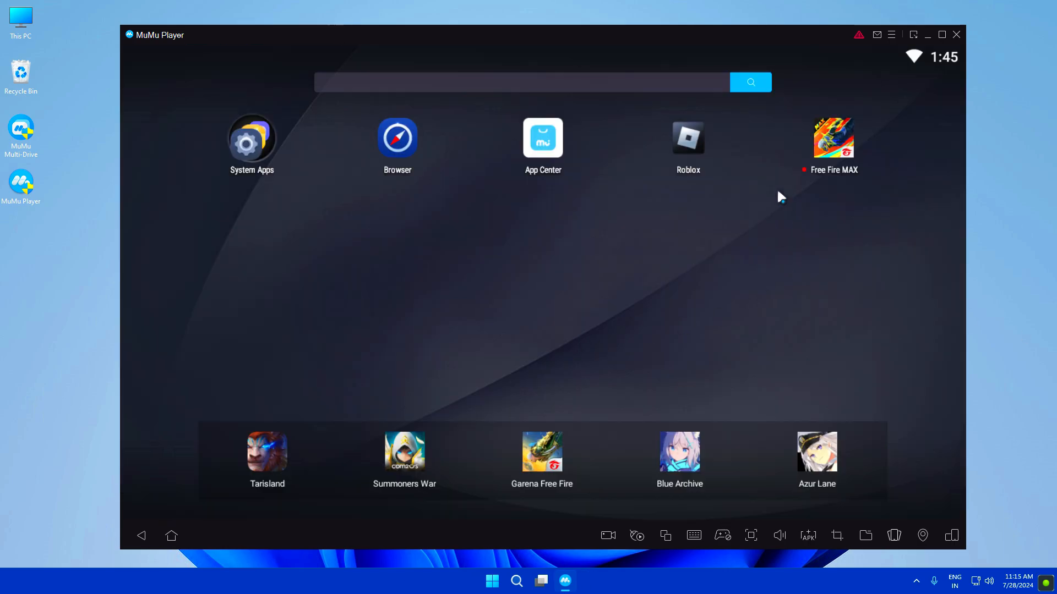
mouse_move(842, 129)
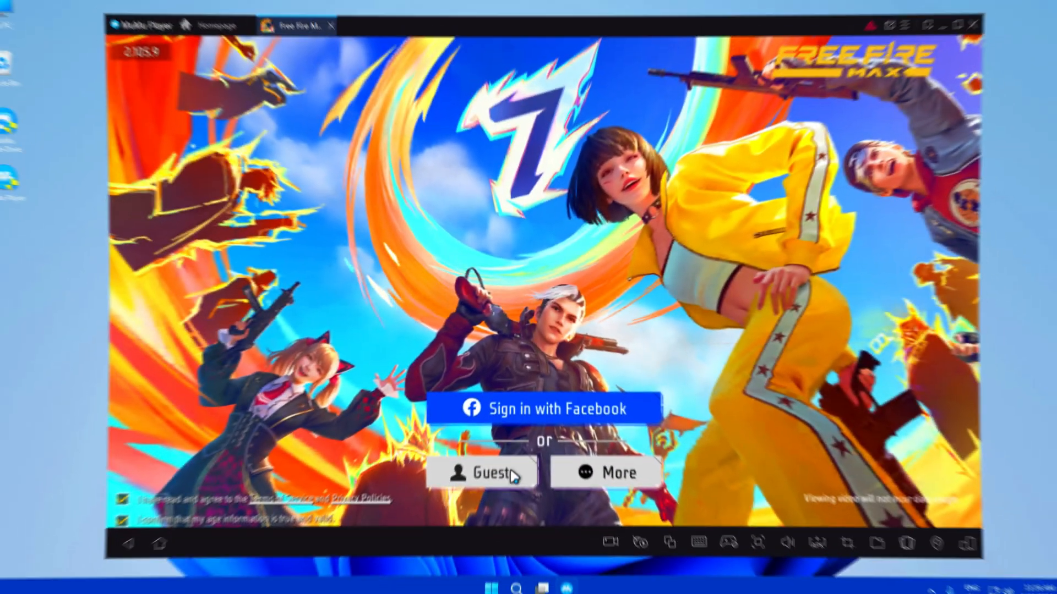
Sign into Free Fire MAX as a guest.
click(484, 472)
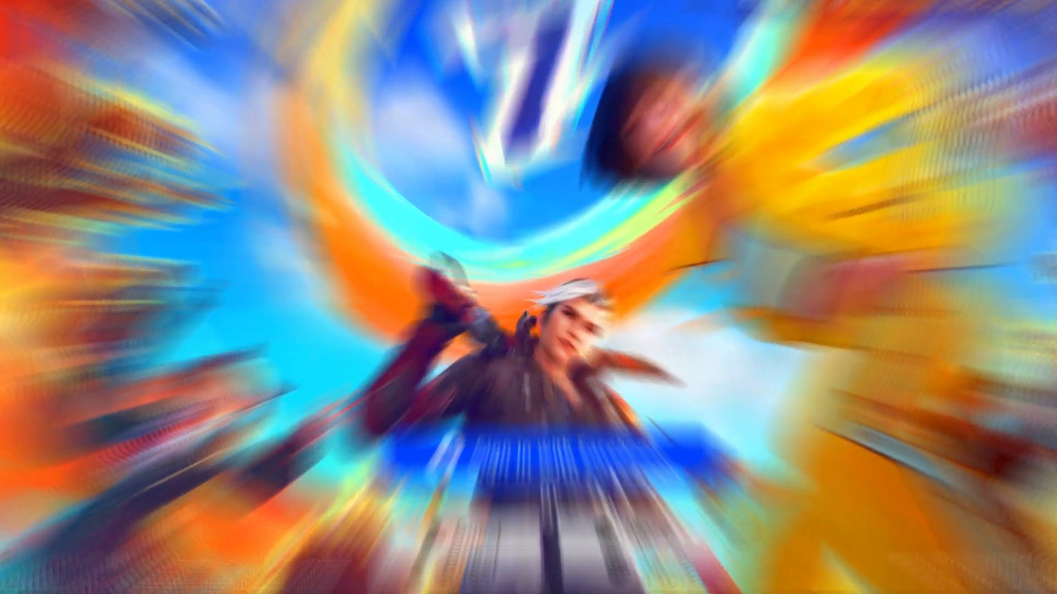